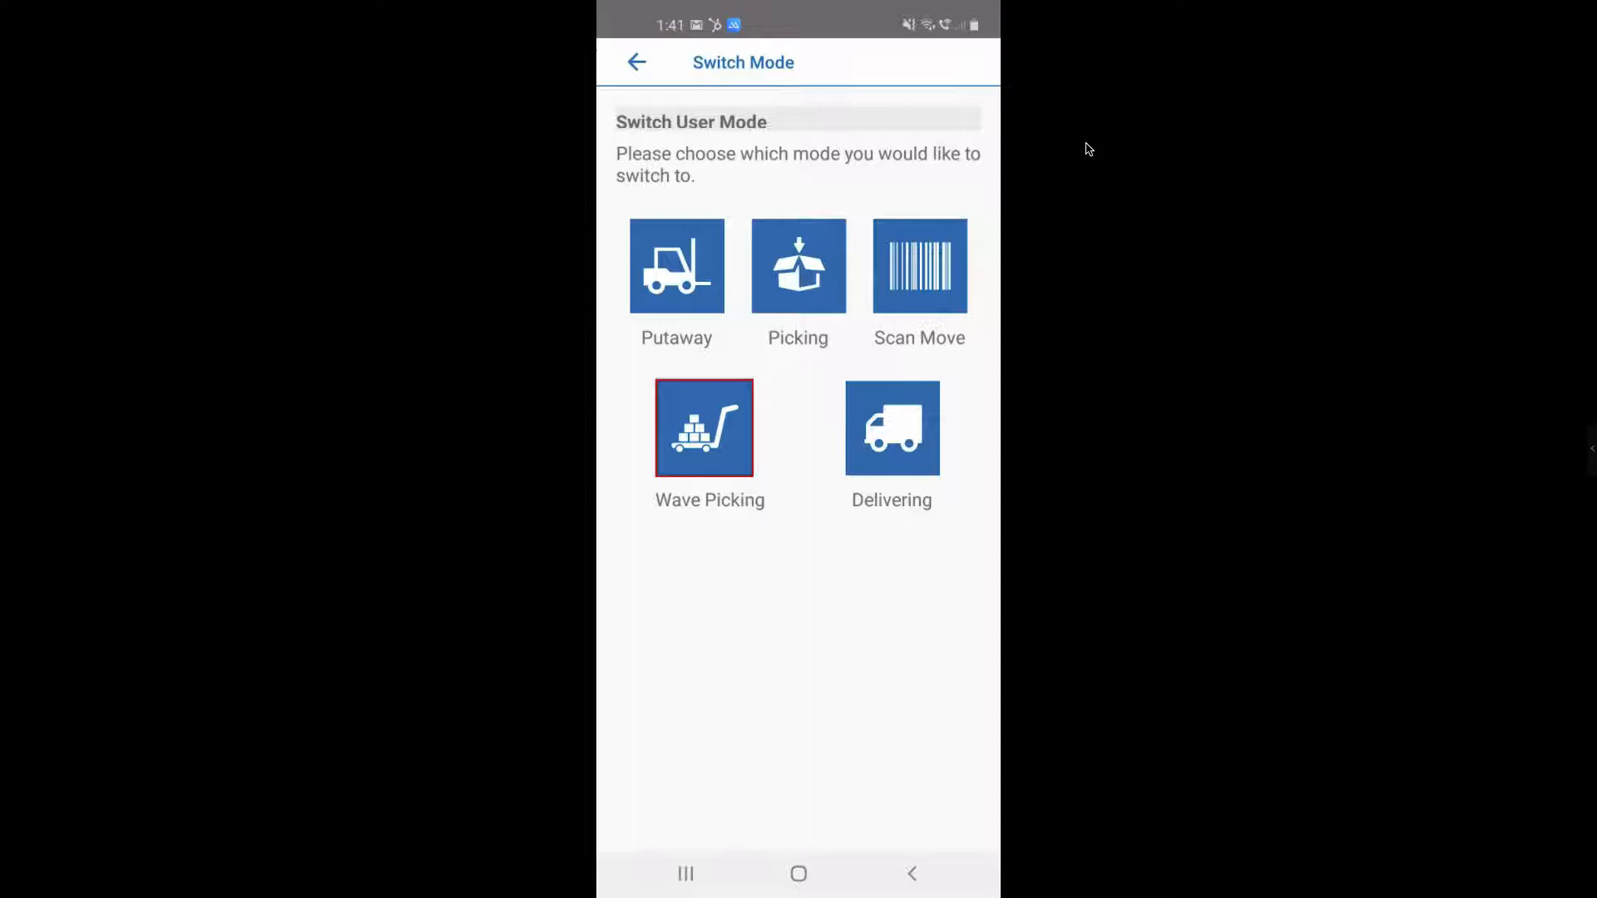
Step: Choose Wave Picking on the Switch Mode screen to list the wave picks
left_click(703, 427)
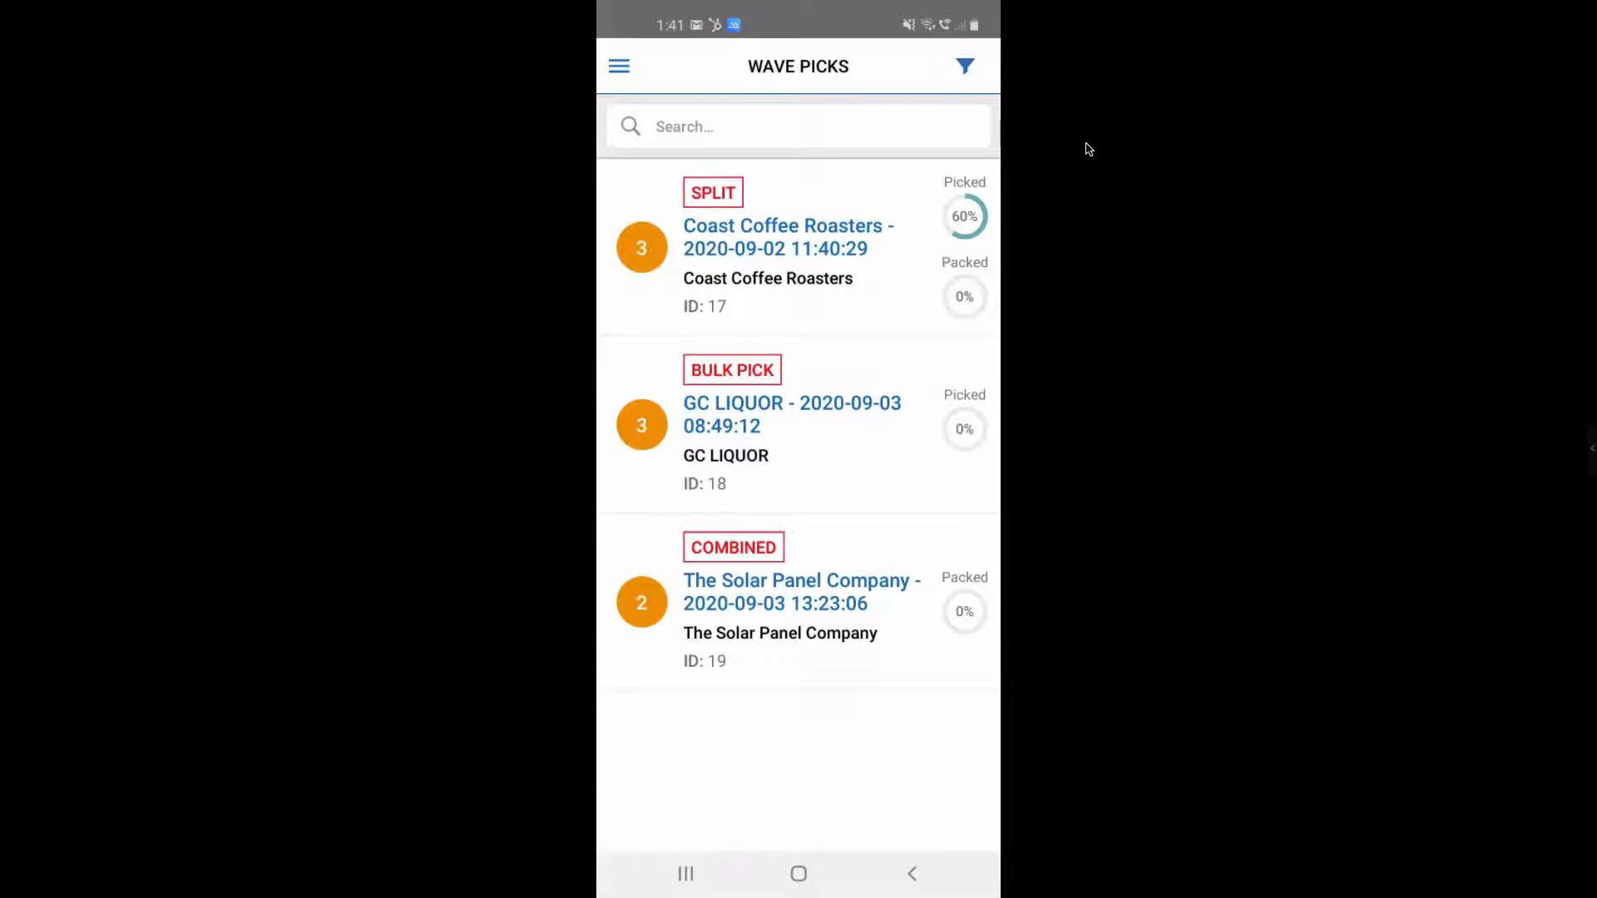
Step: Open the SPLIT Coast Coffee Roasters wave pick (ID 17) to its Select Mode screen
left_click(788, 248)
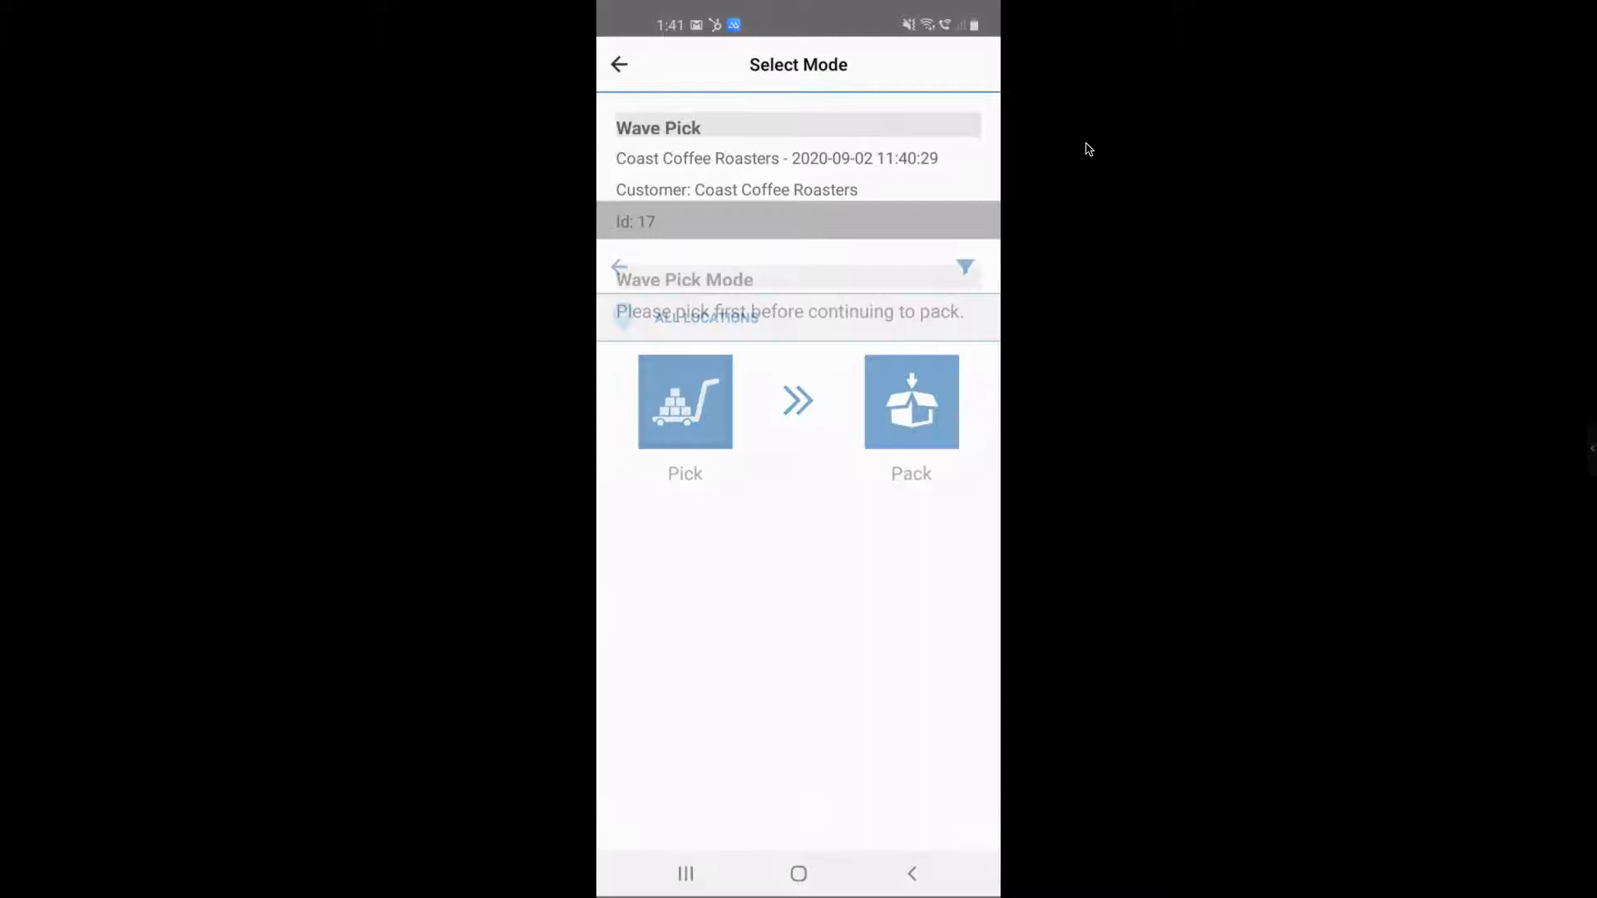
left_click(685, 400)
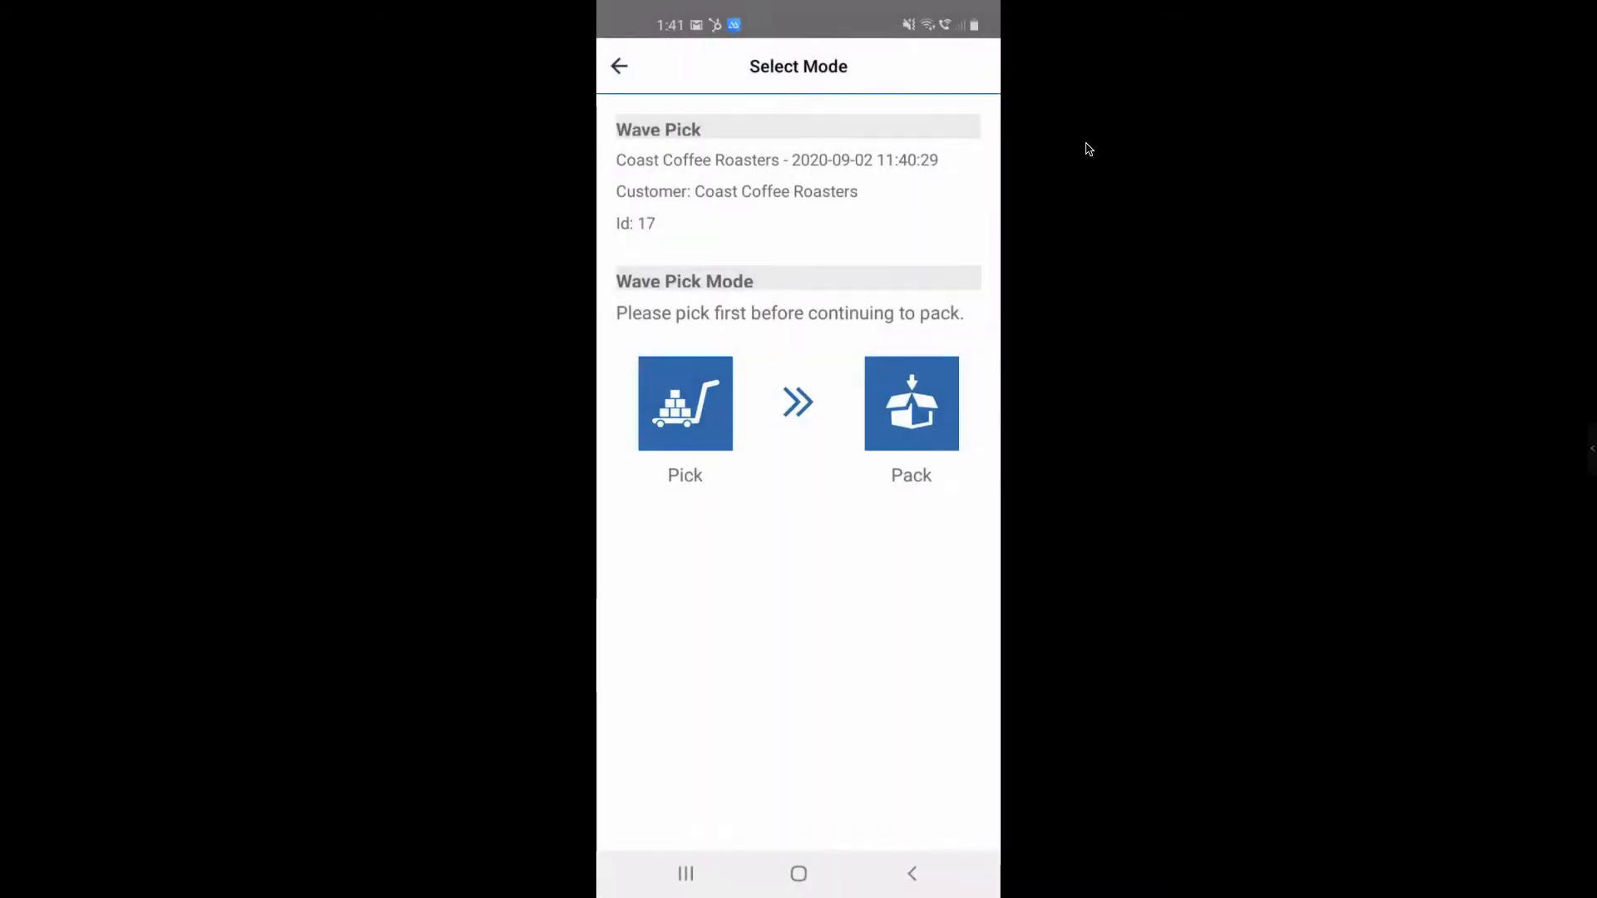
Step: Go back from Coast Coffee Roasters' Select Mode screen to the Wave Picks list
left_click(618, 67)
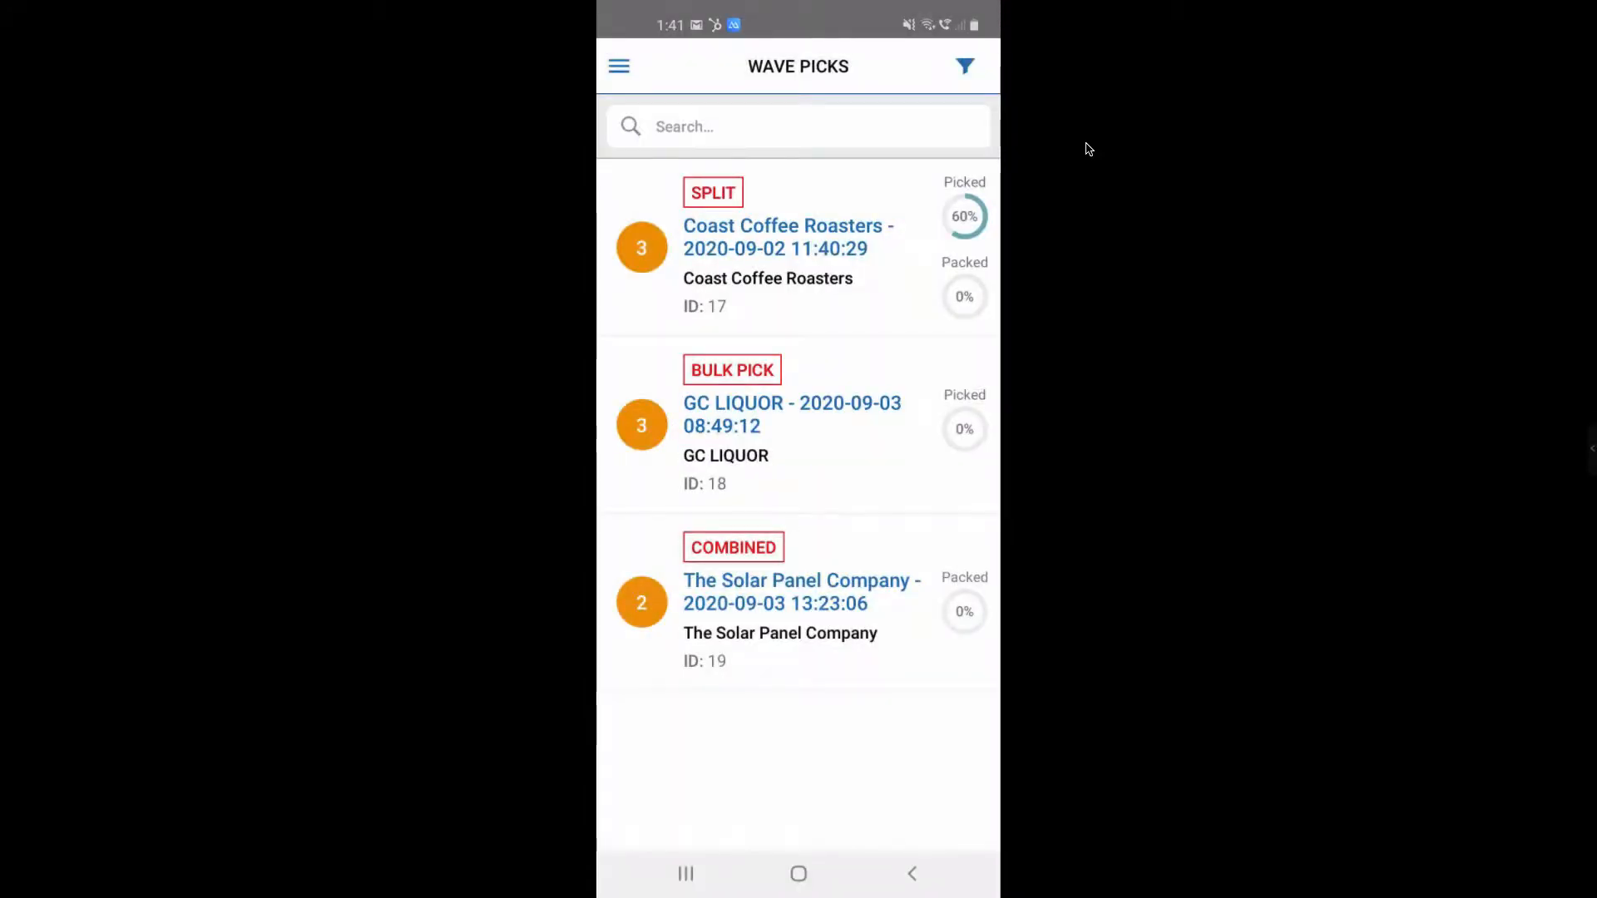
left_click(792, 414)
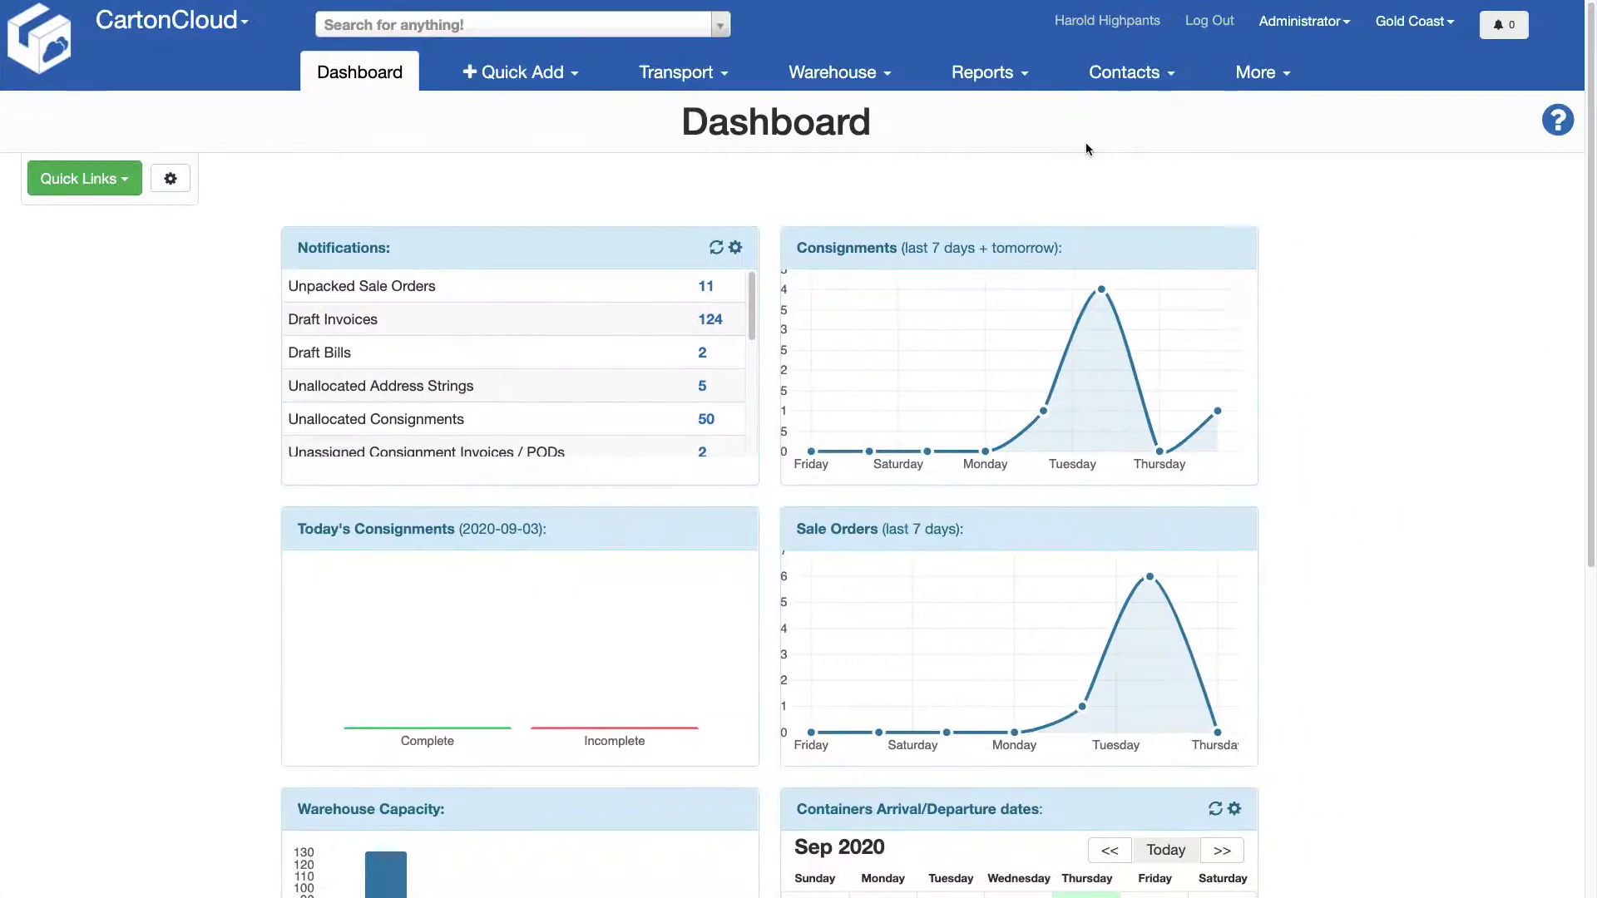
Step: Go to Warehouse > Sale Orders > Wave Picks and start Add Wave Pick
left_click(834, 72)
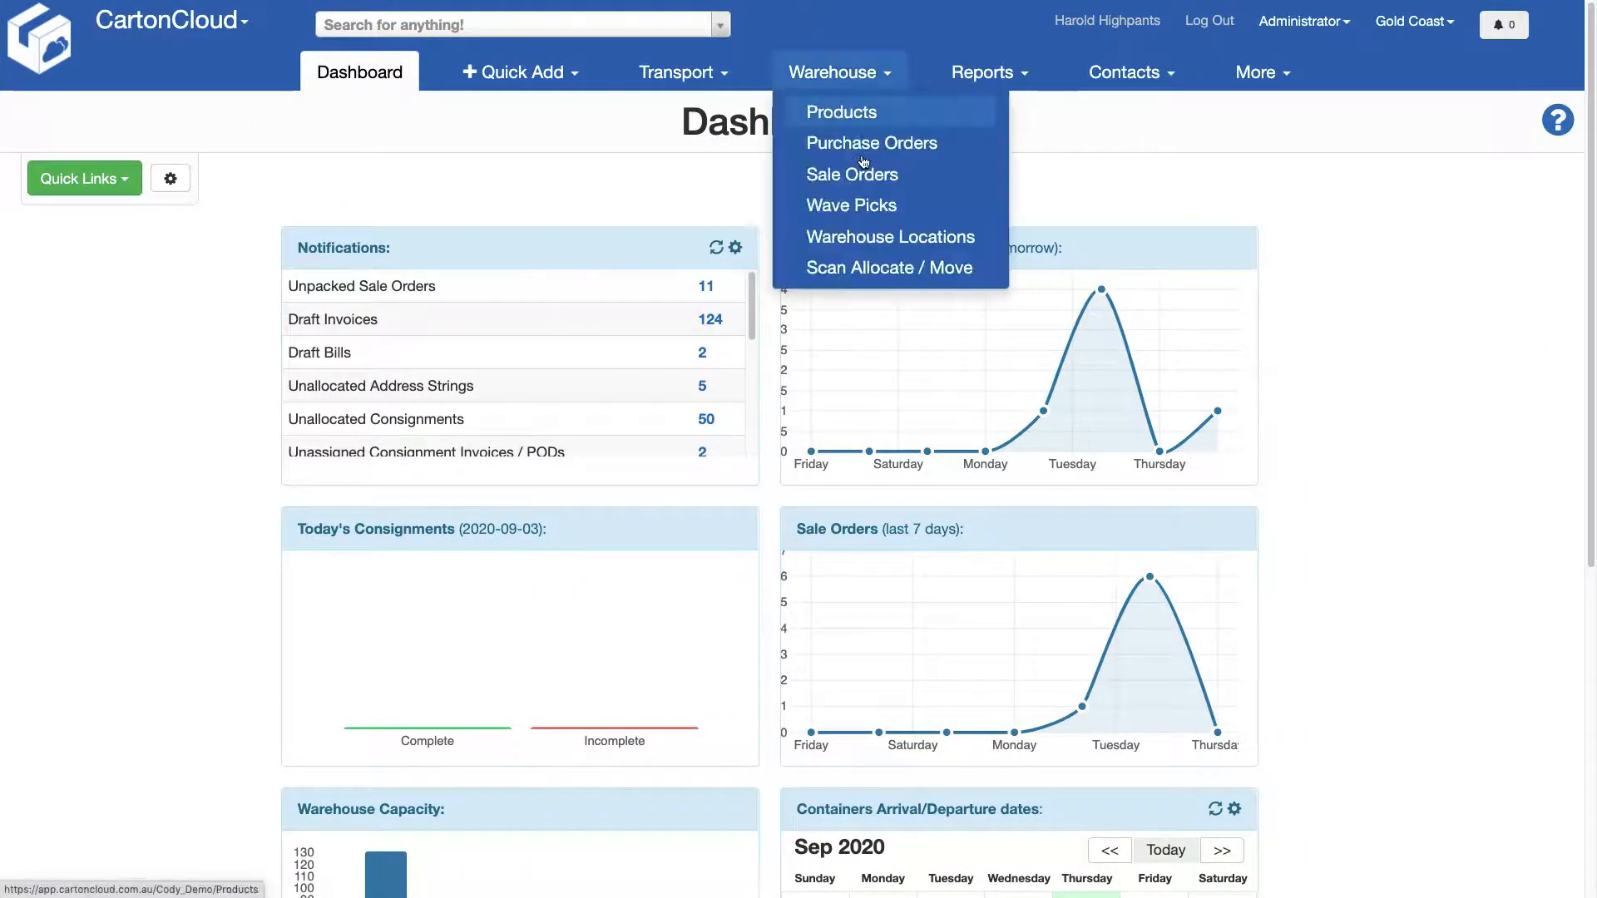
left_click(852, 174)
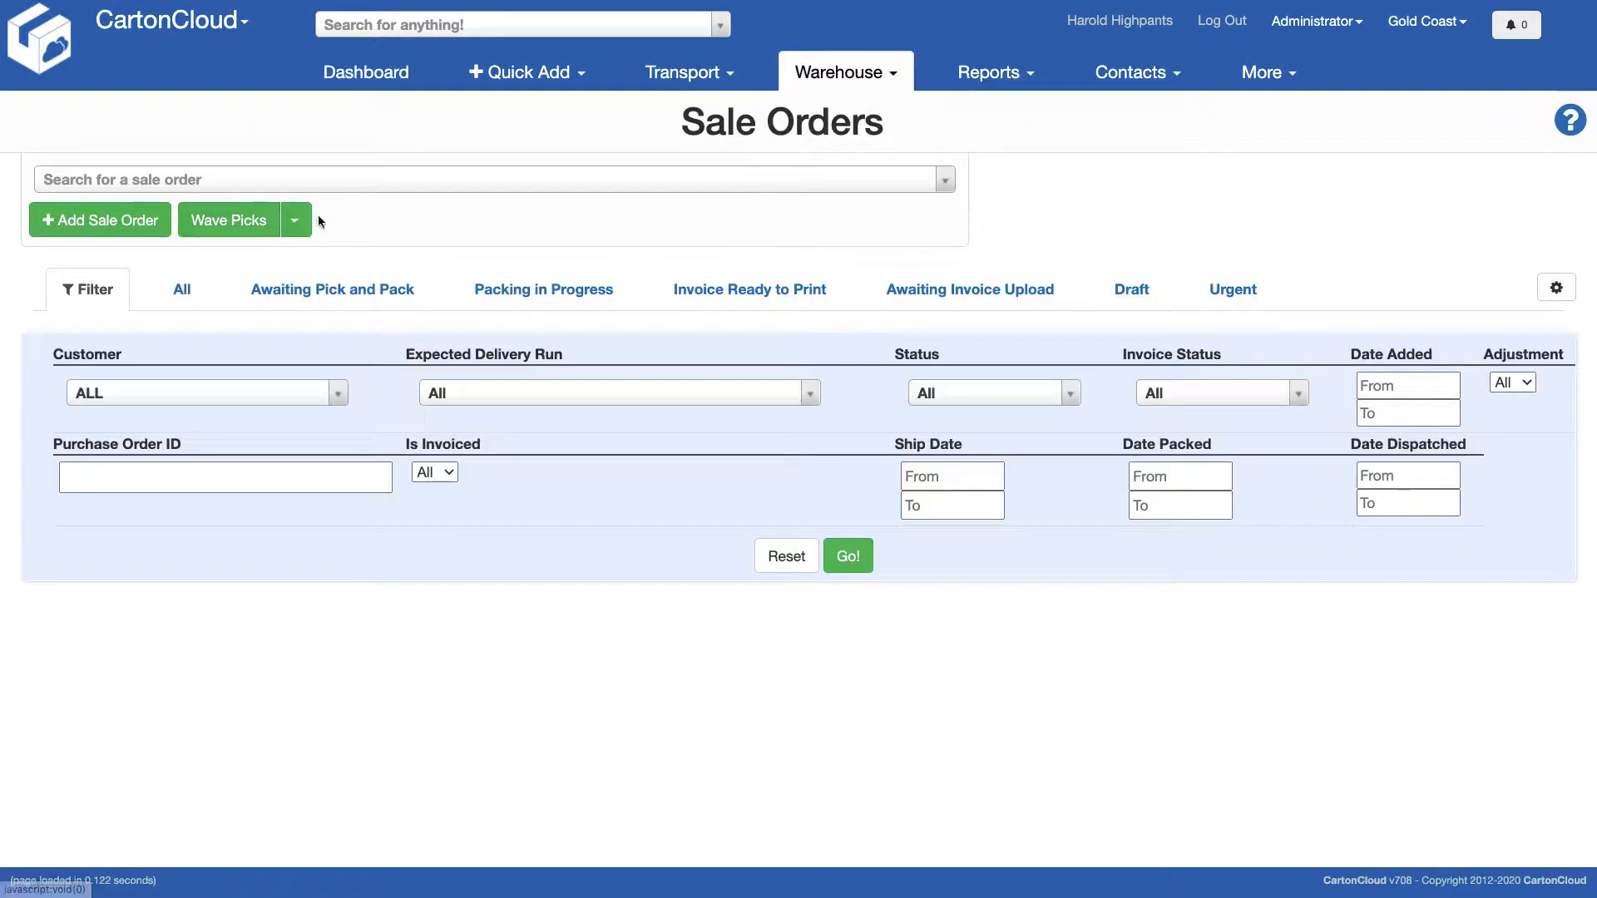
left_click(228, 219)
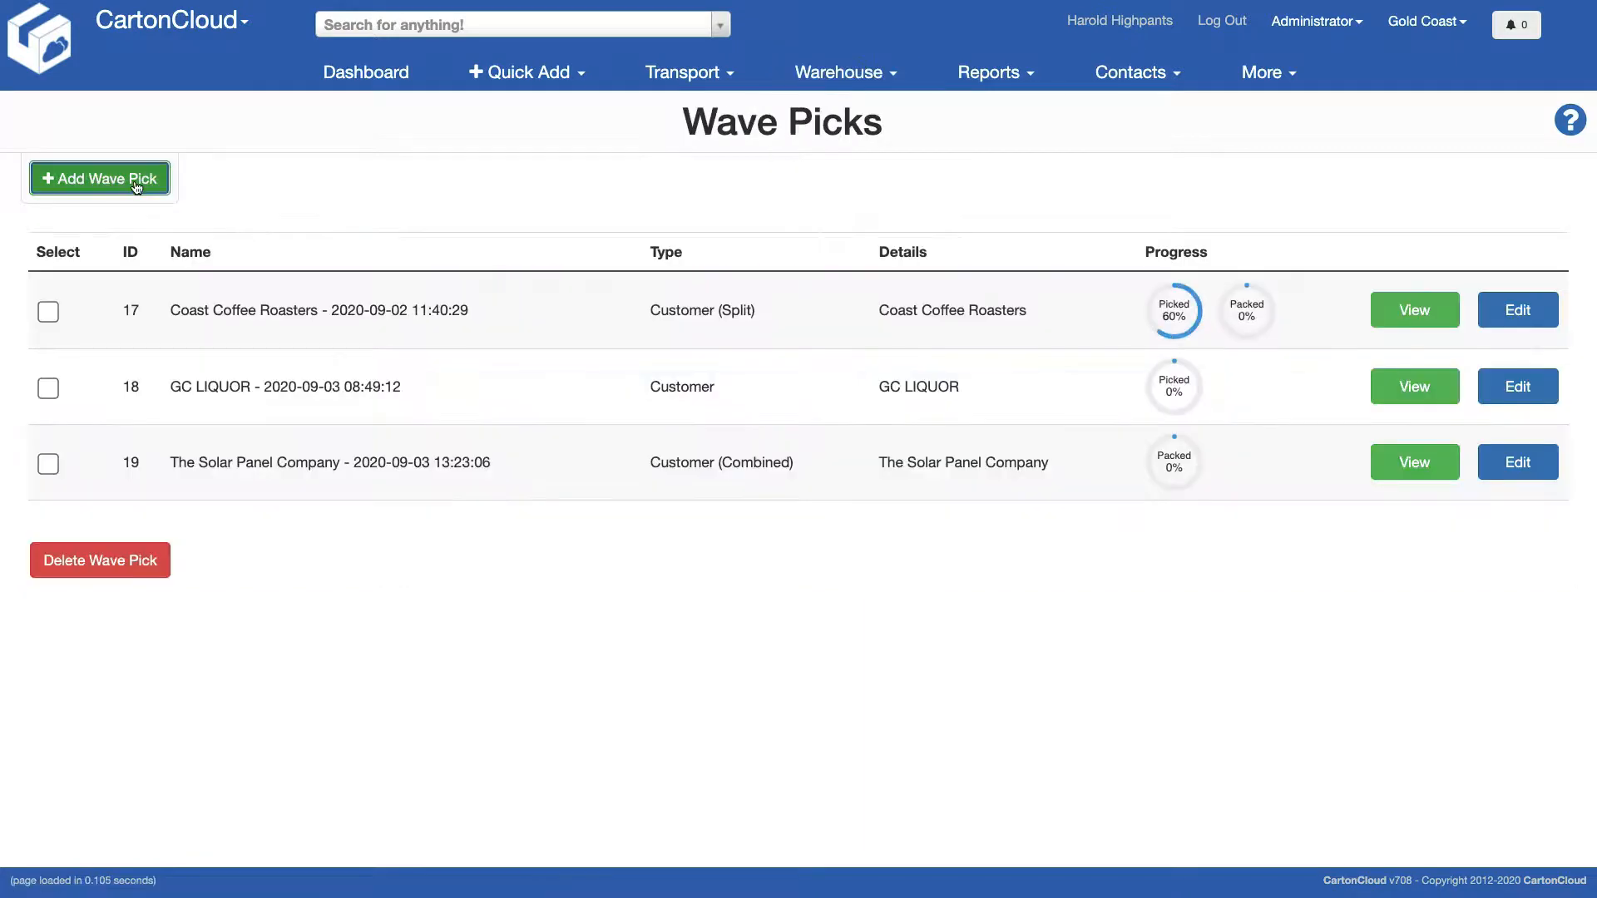
left_click(99, 178)
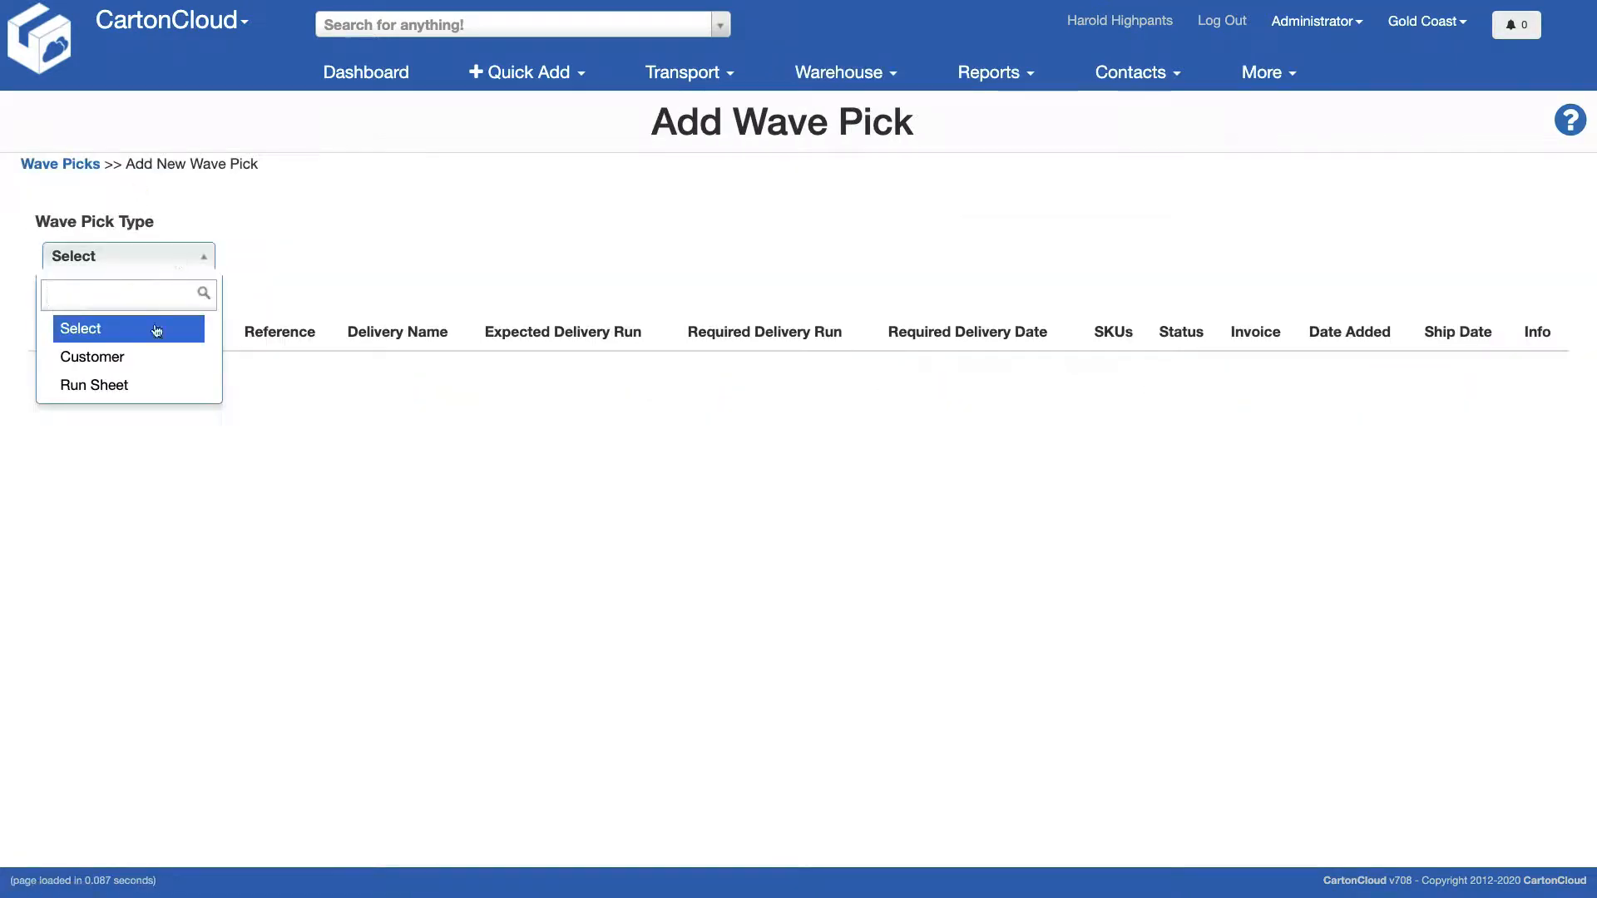
mouse_move(91, 357)
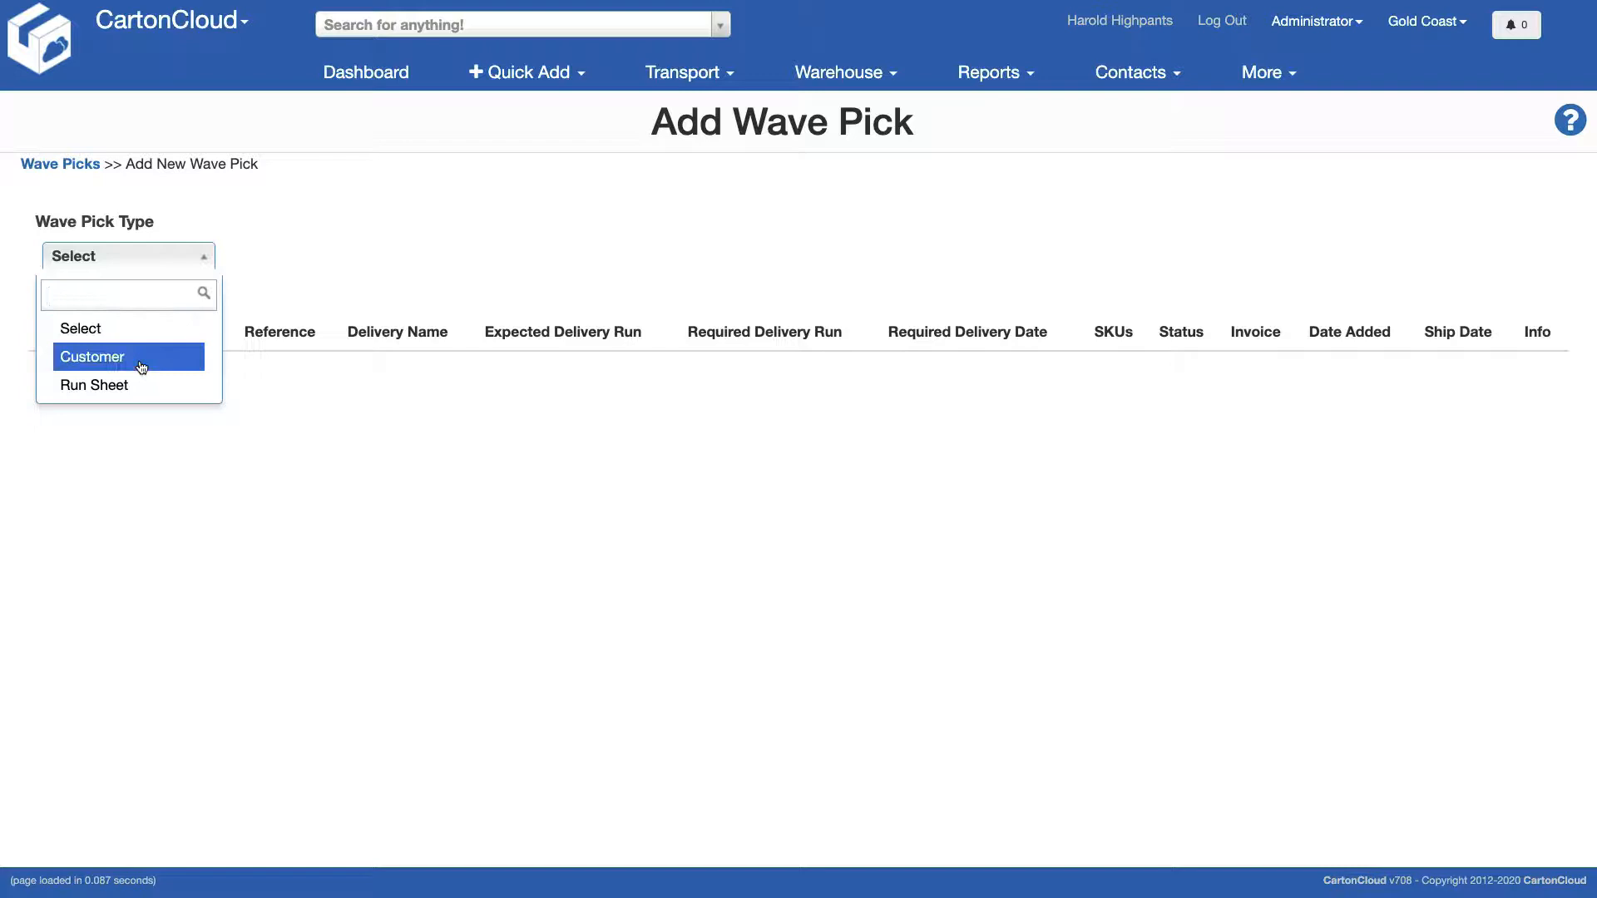
mouse_move(114, 385)
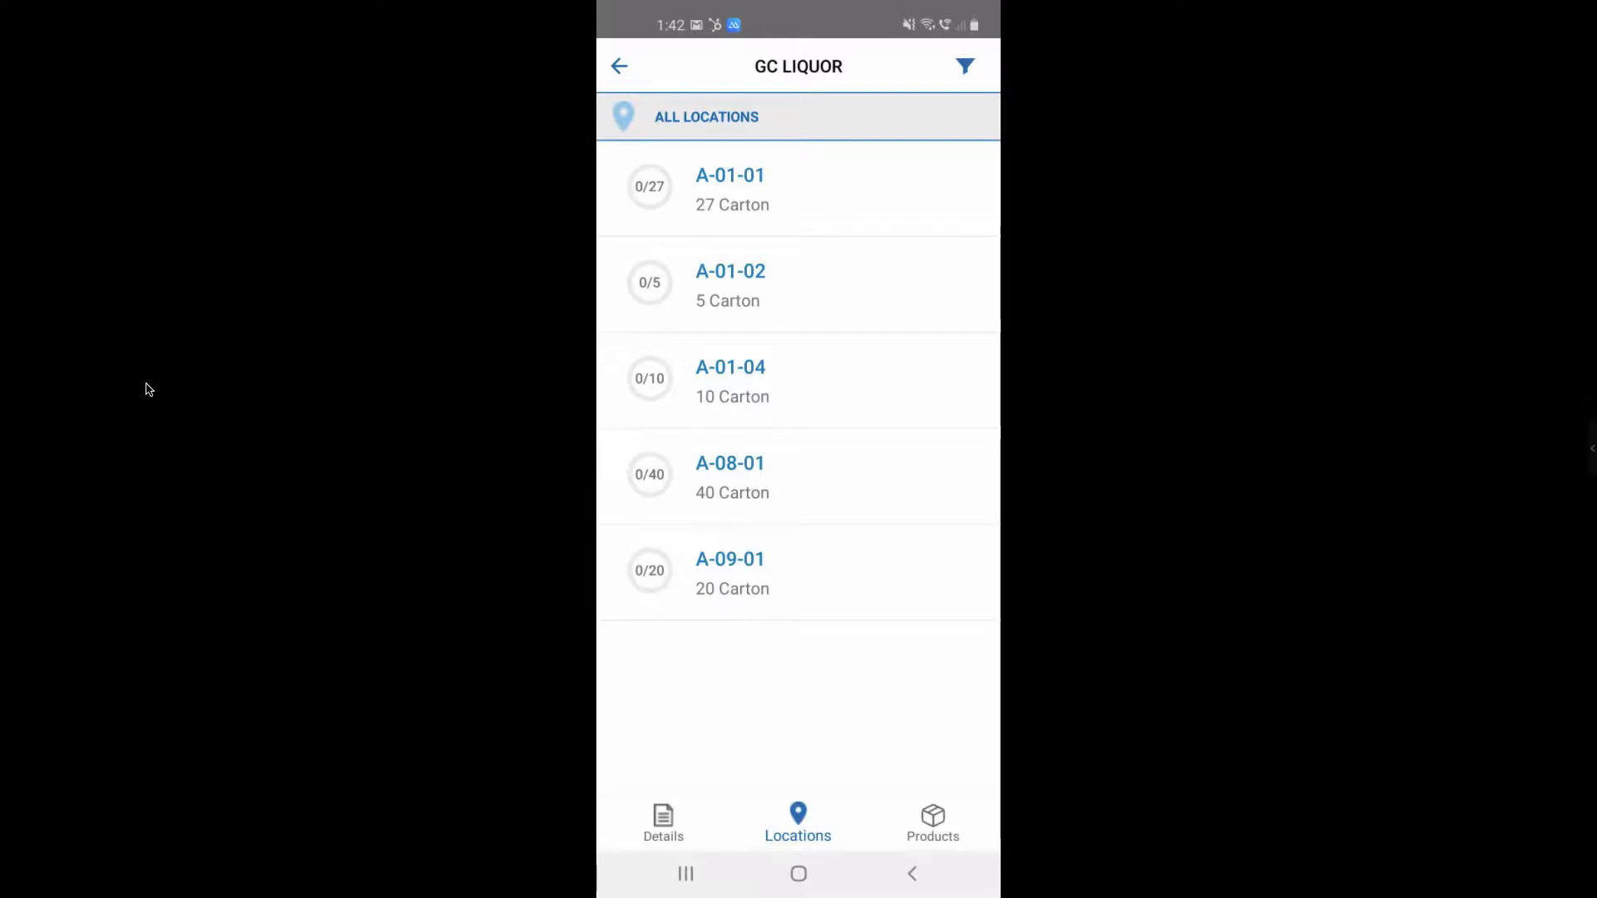
Step: Leave the GC LIQUOR bulk pick's five locations and return to the wave picks list
left_click(619, 65)
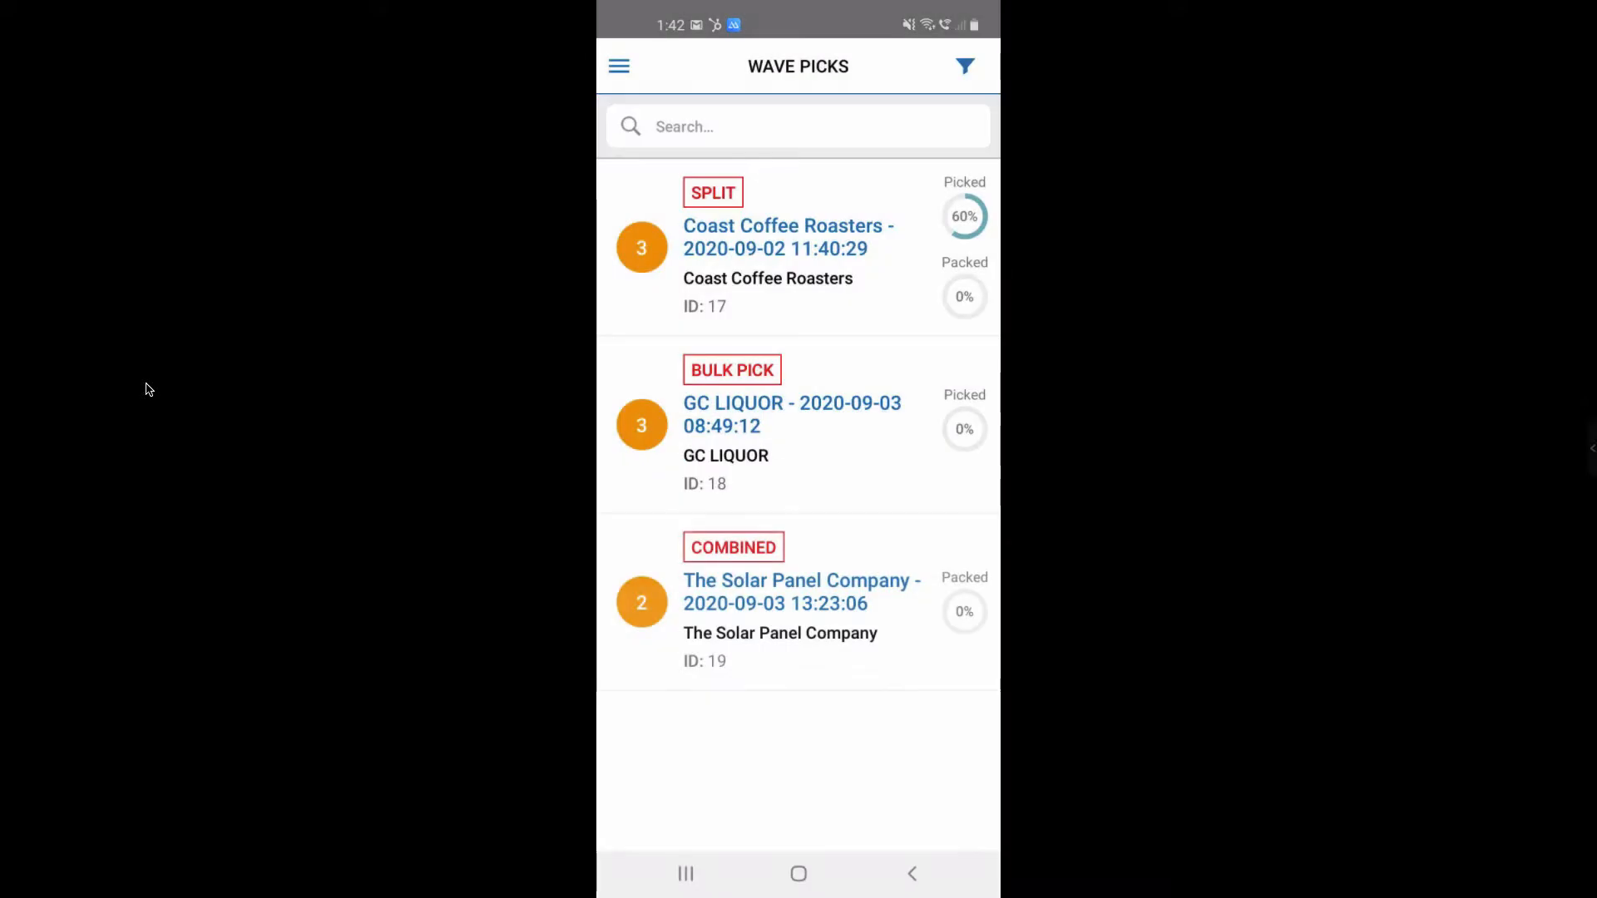
Step: Review The Solar Panel Company combined pick's two sale orders, then go back
left_click(800, 591)
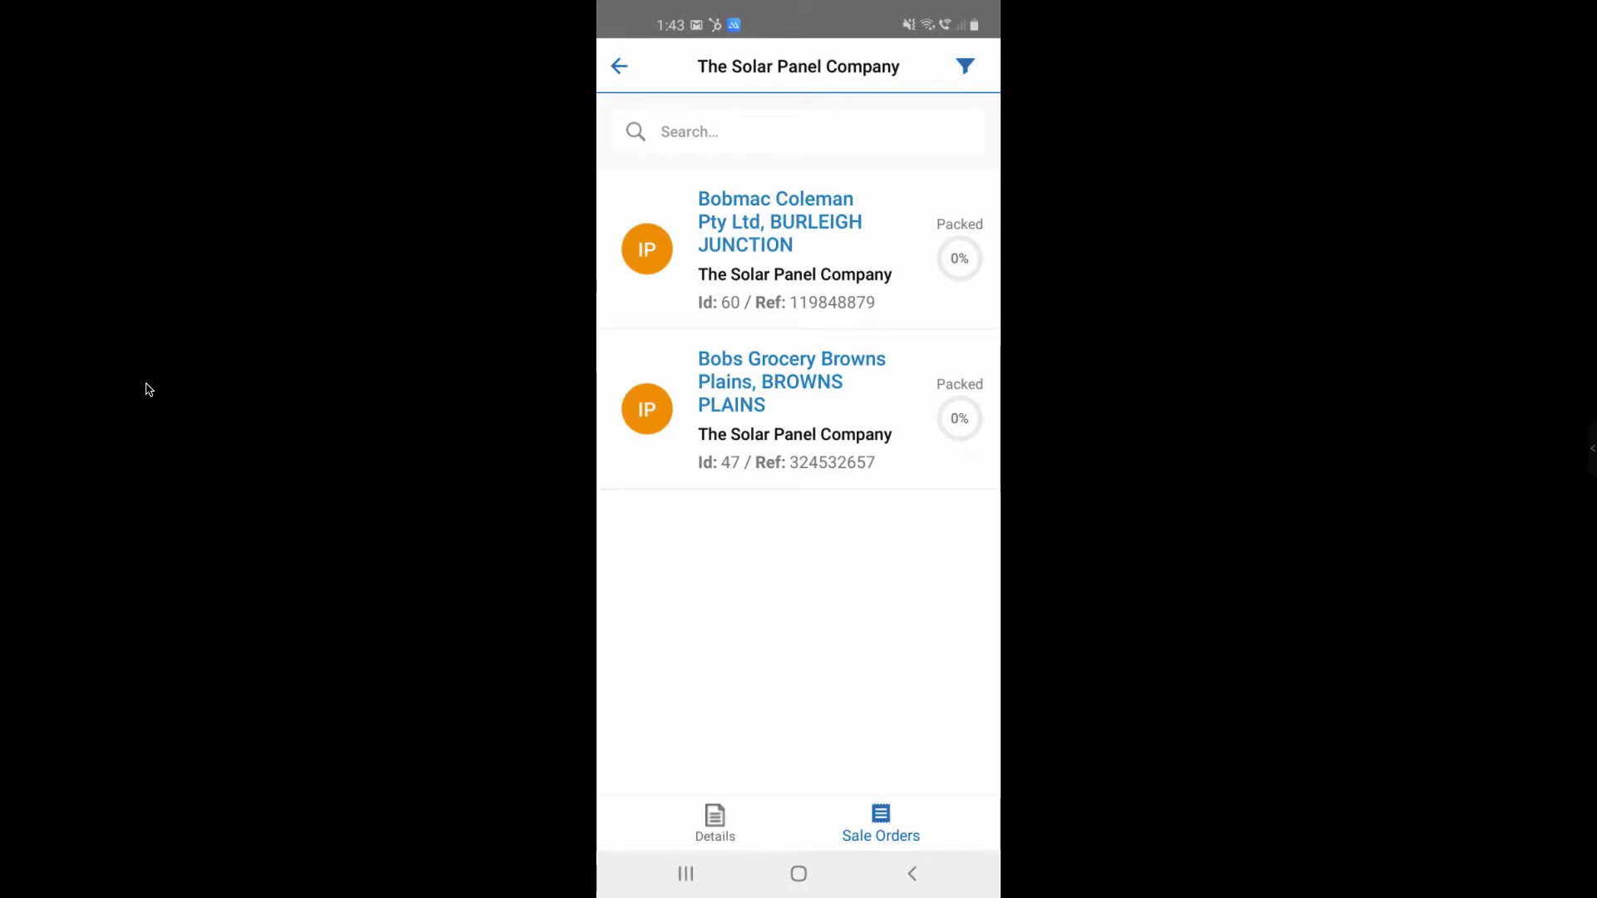
left_click(619, 67)
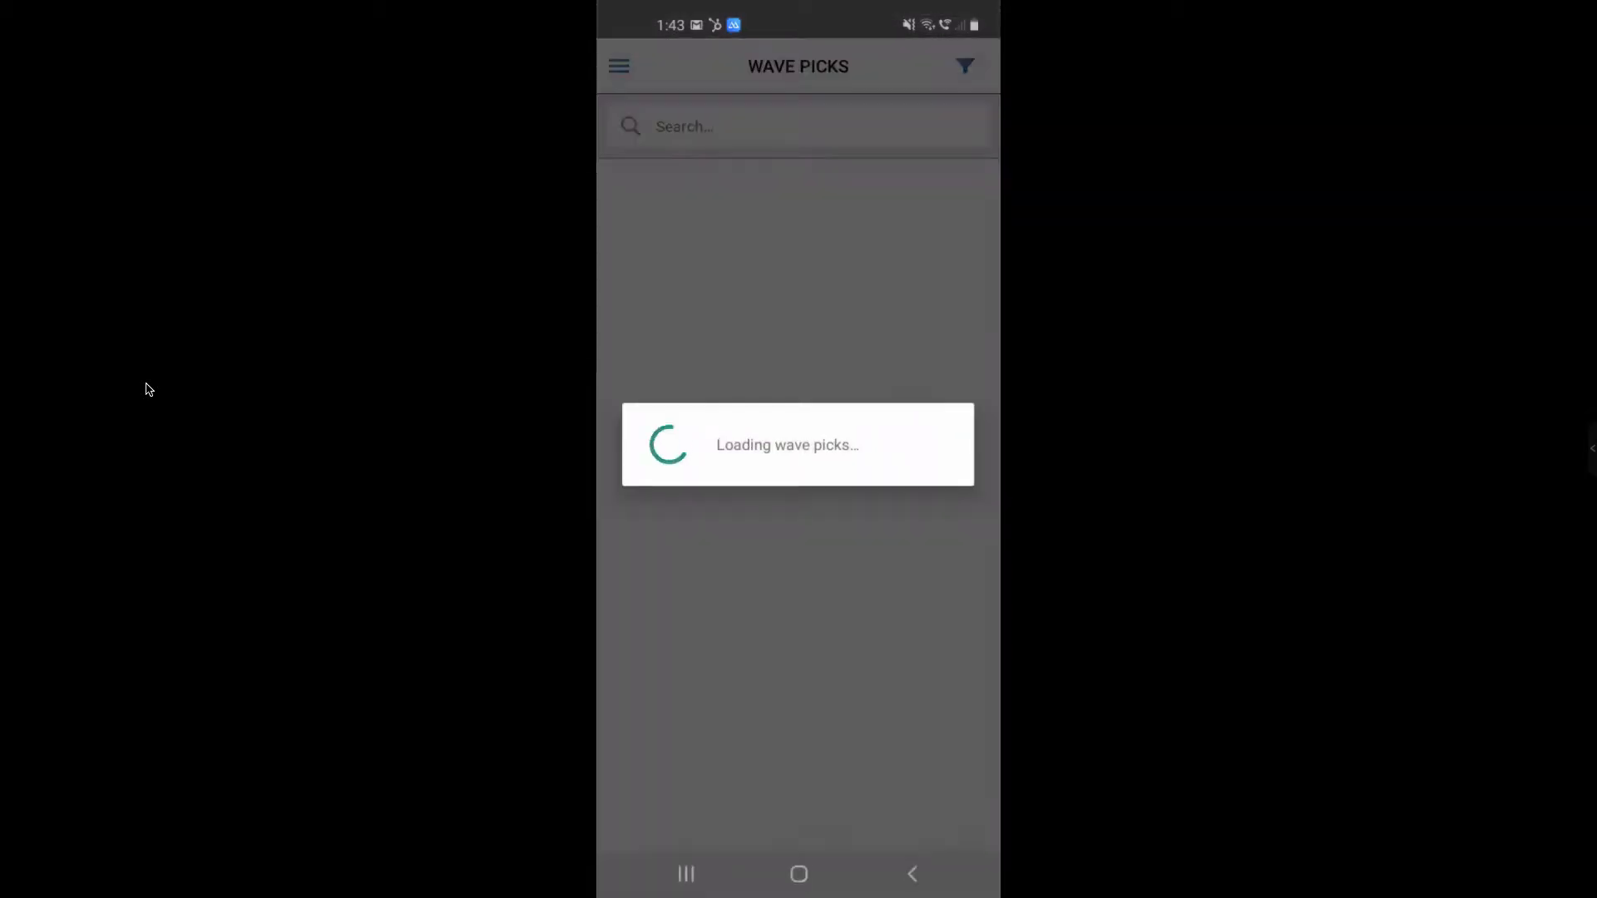